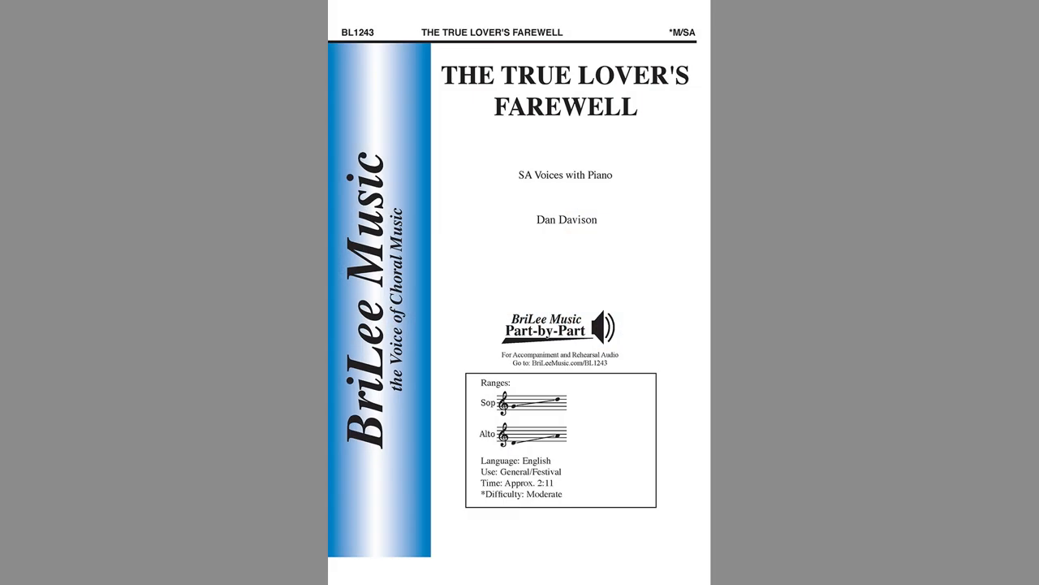
scroll(down, 3)
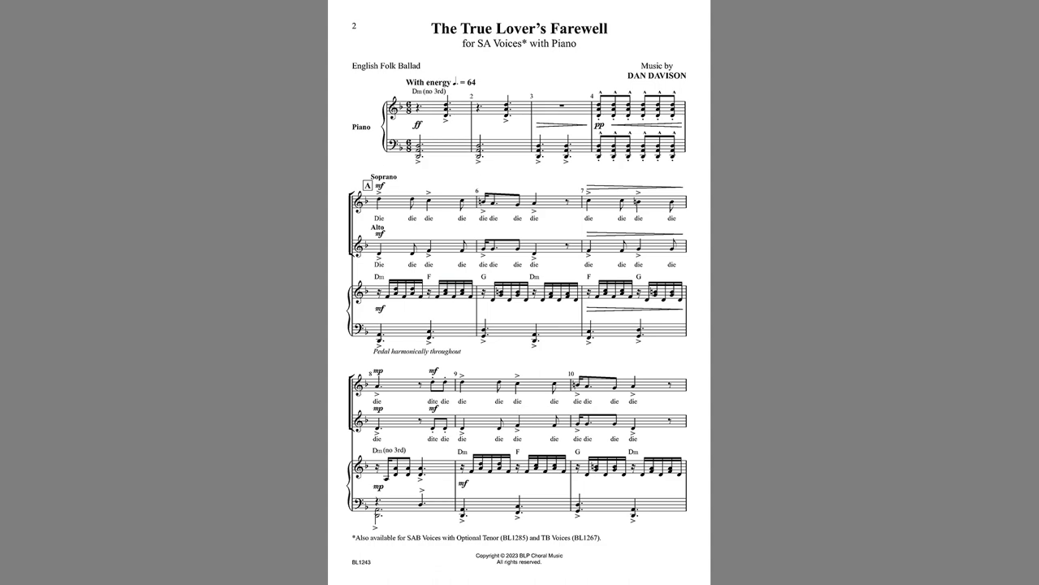
scroll(down, 3)
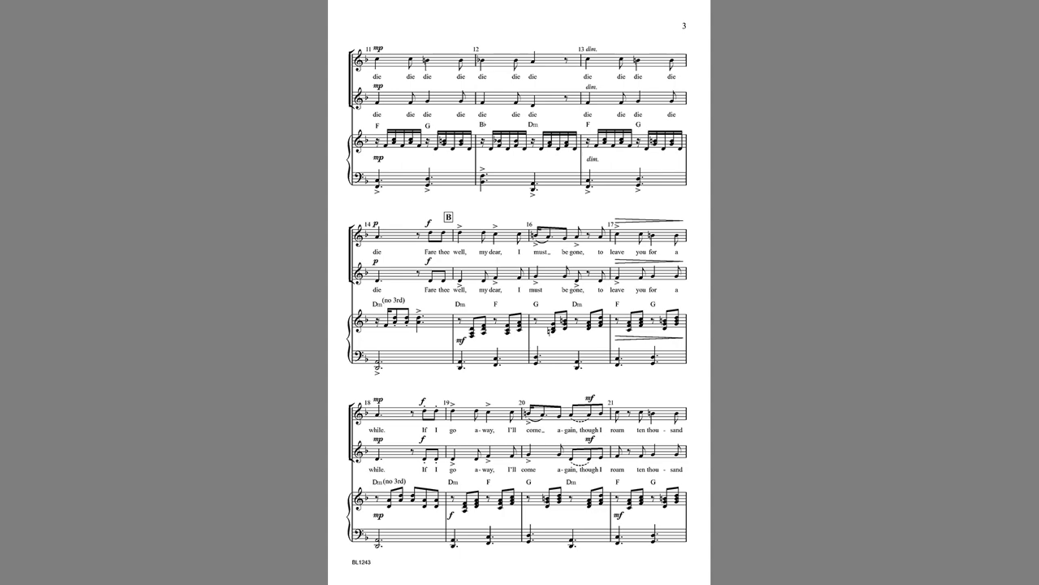
scroll(down, 3)
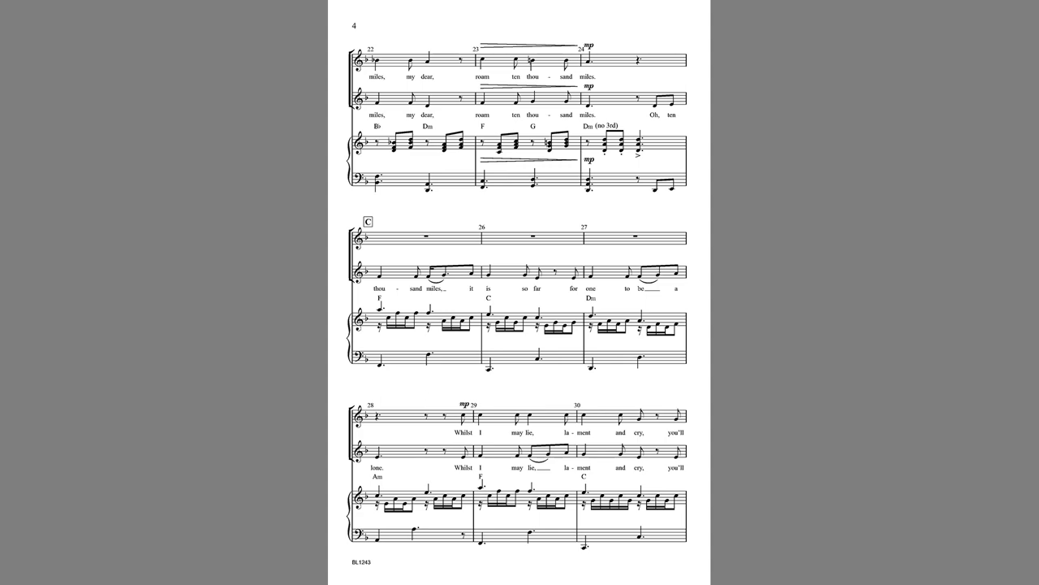
scroll(down, 3)
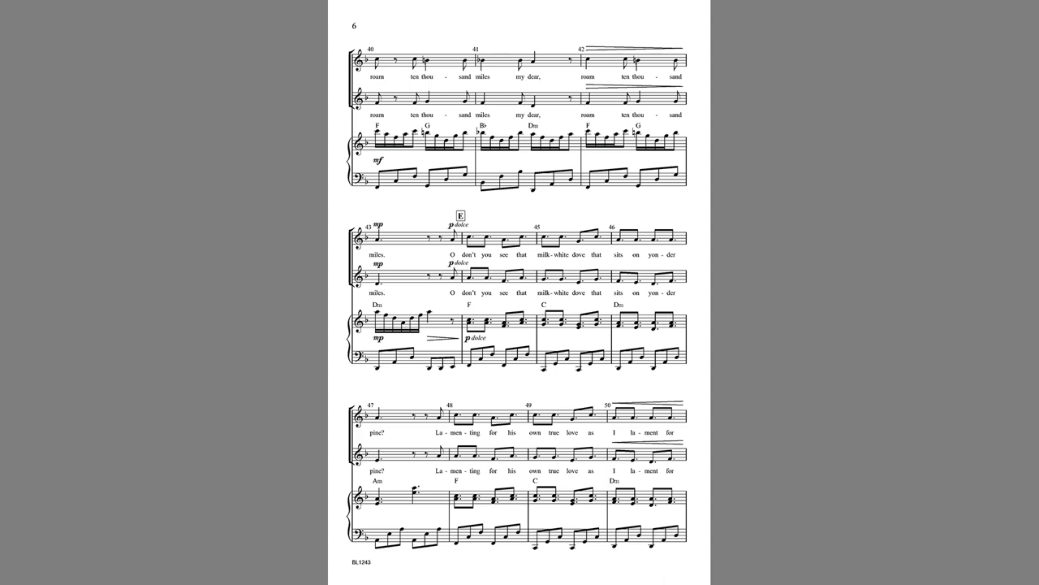
scroll(down, 3)
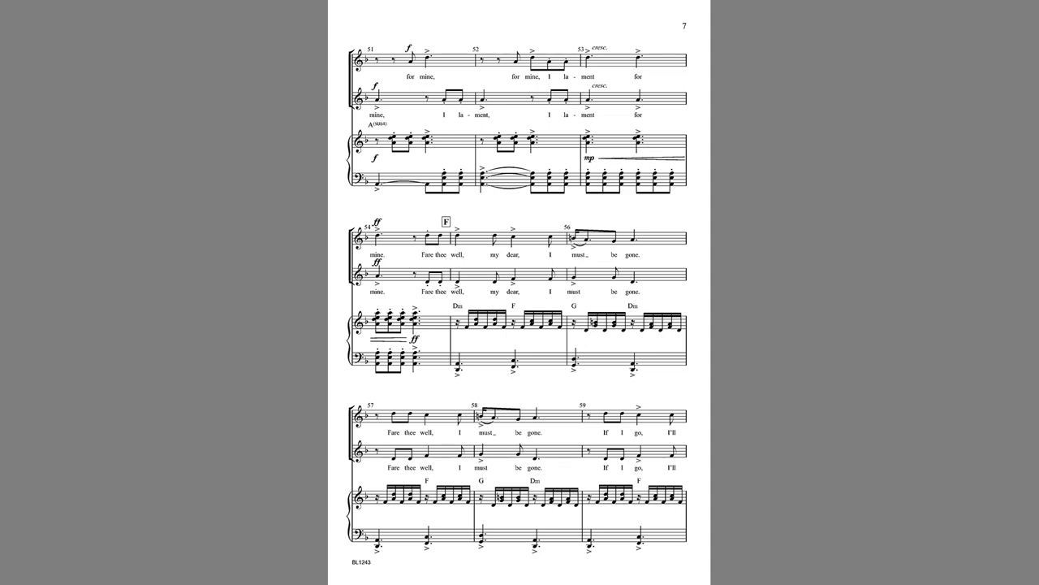
scroll(down, 3)
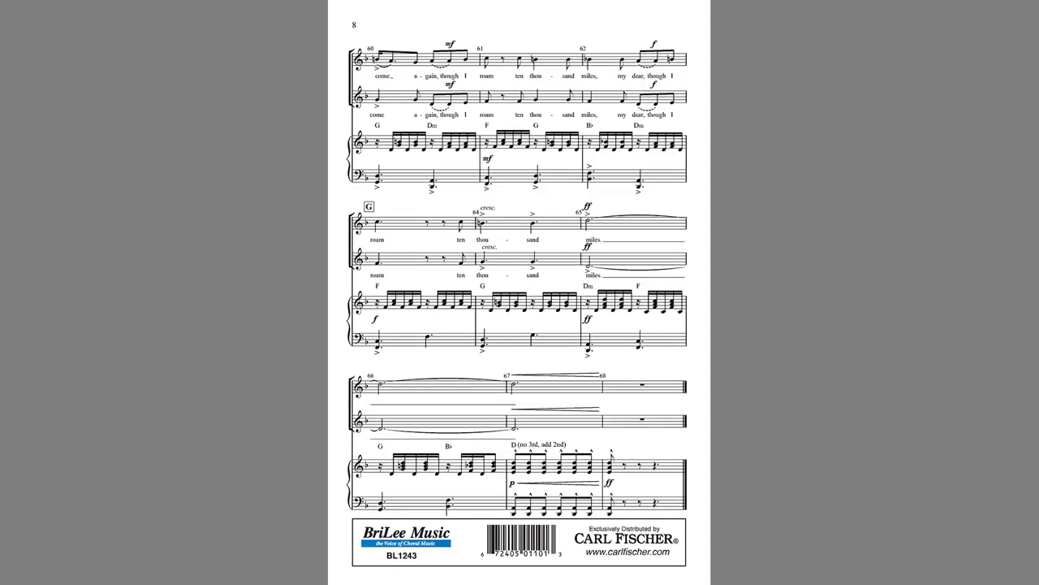